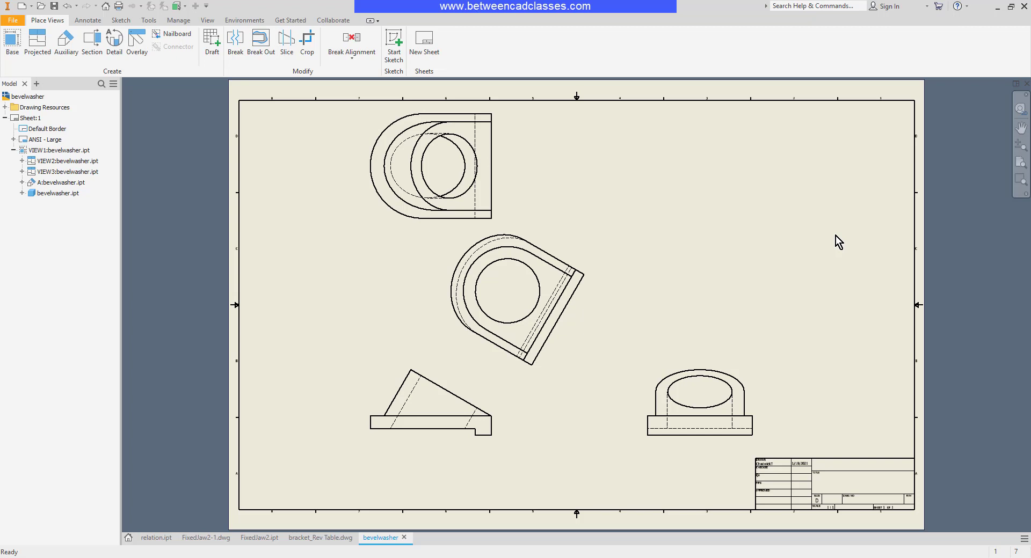
# - Switch to the Annotate tab and activate the general Dimension tool
pyautogui.click(87, 20)
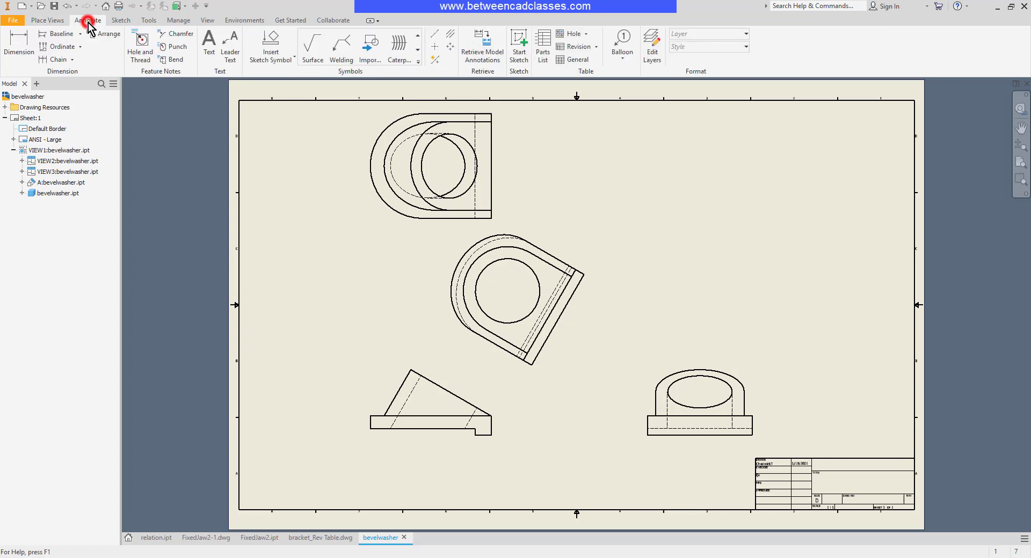
pyautogui.click(88, 19)
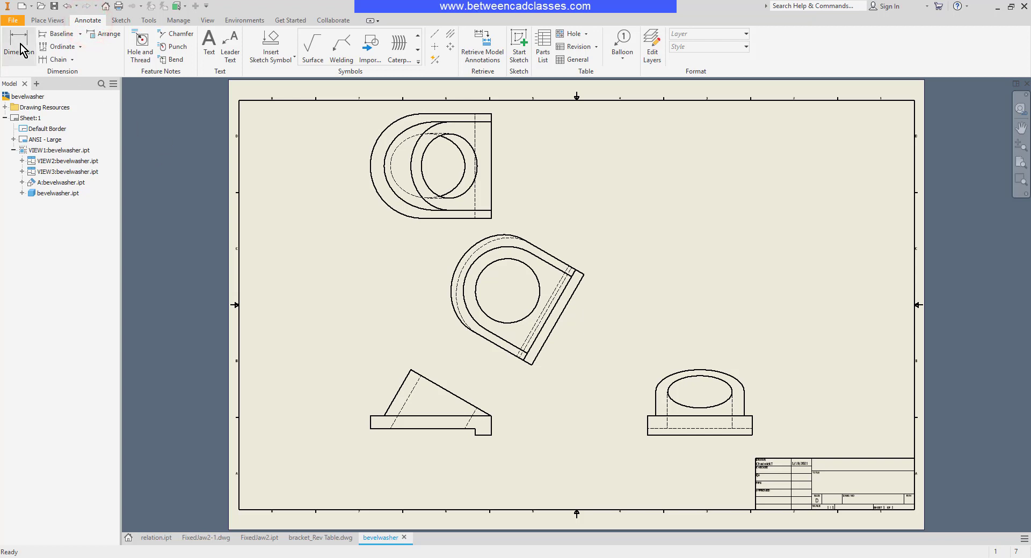
pyautogui.click(20, 46)
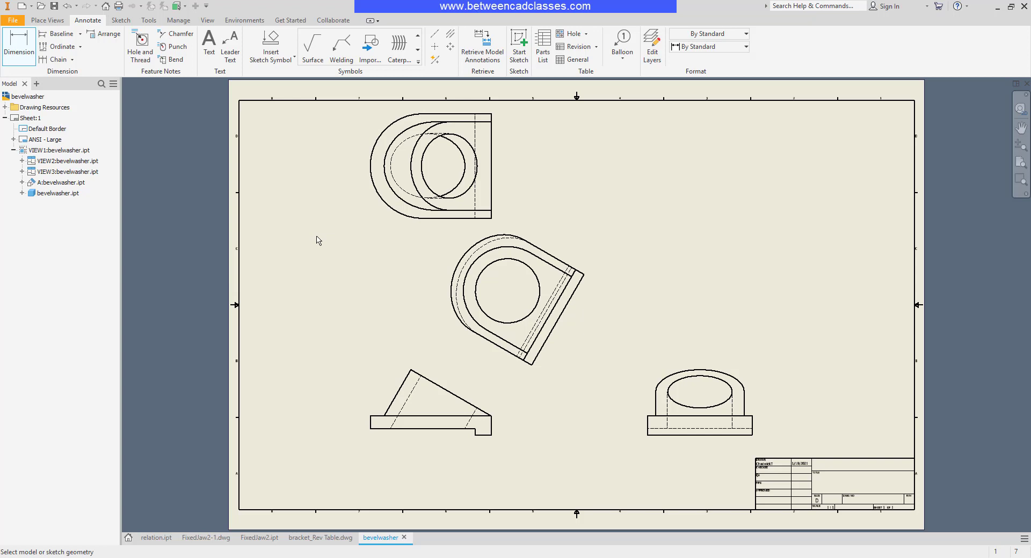
pyautogui.moveTo(506, 420)
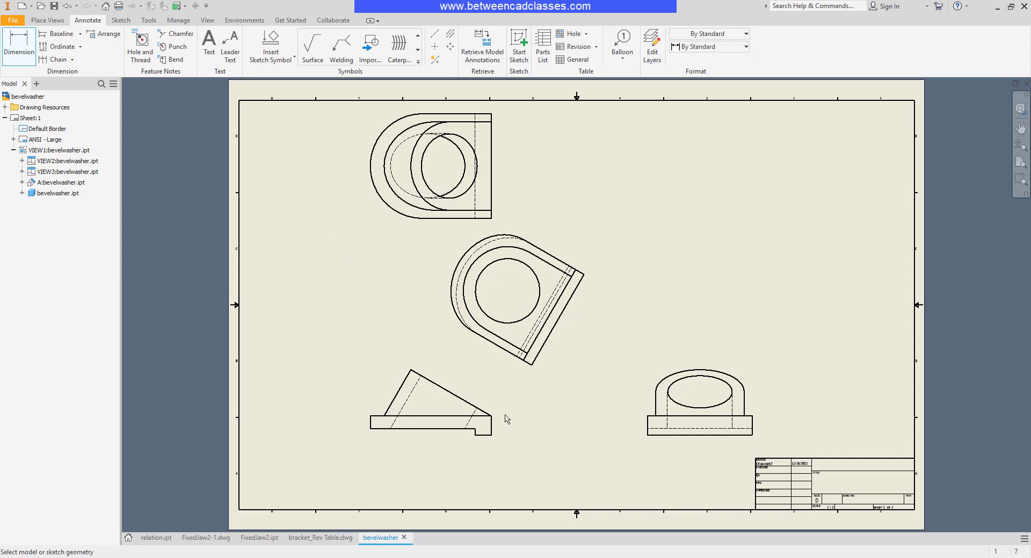
# - Zoom into the lower-left view and place the 24.00, 20.00 and 16.00 linear dimensions
pyautogui.scroll(3)
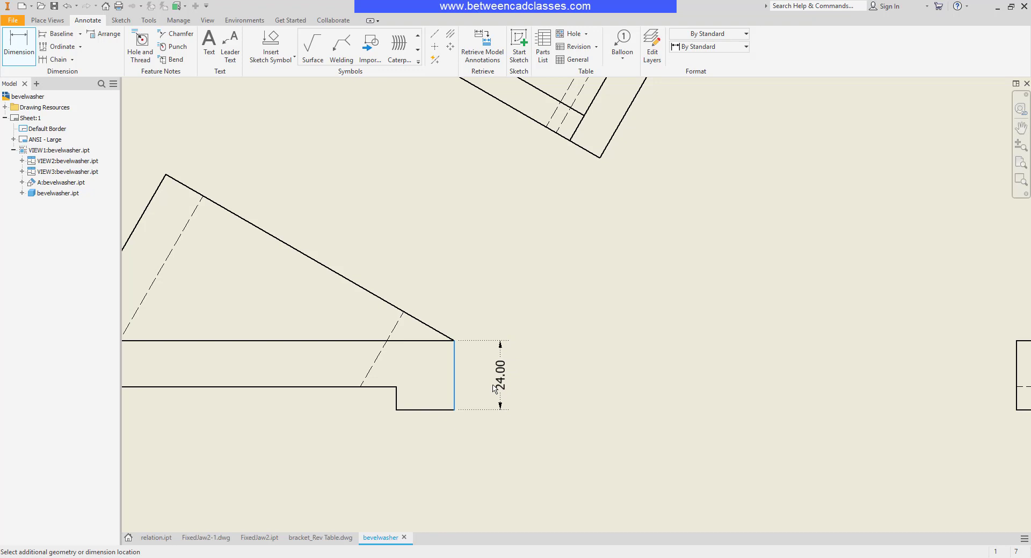
pyautogui.click(500, 384)
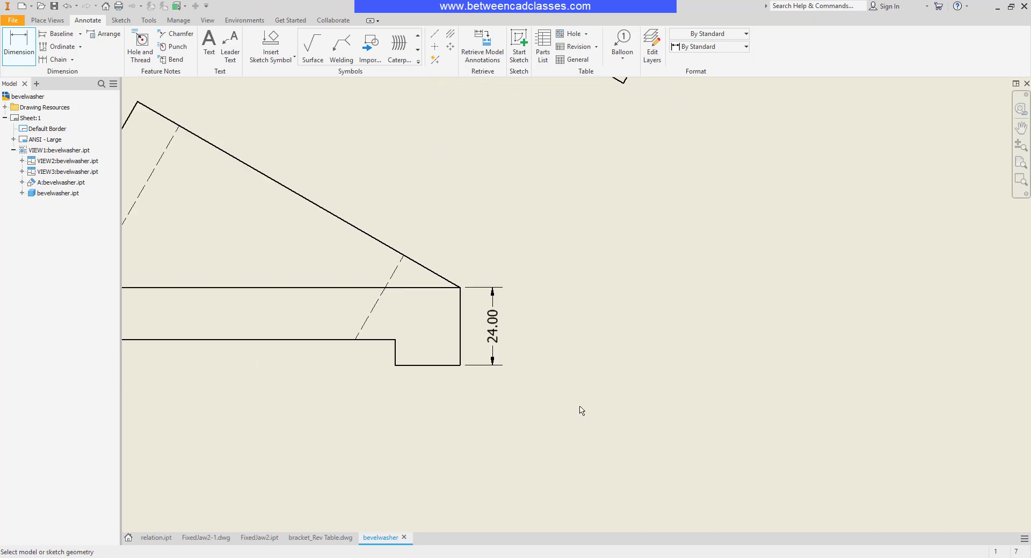
pyautogui.click(394, 353)
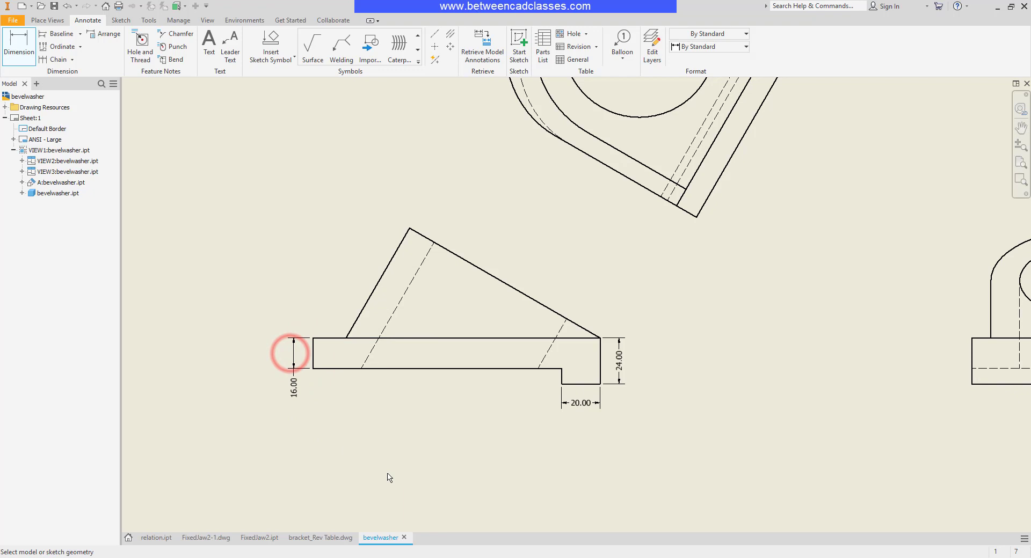
pyautogui.moveTo(717, 269)
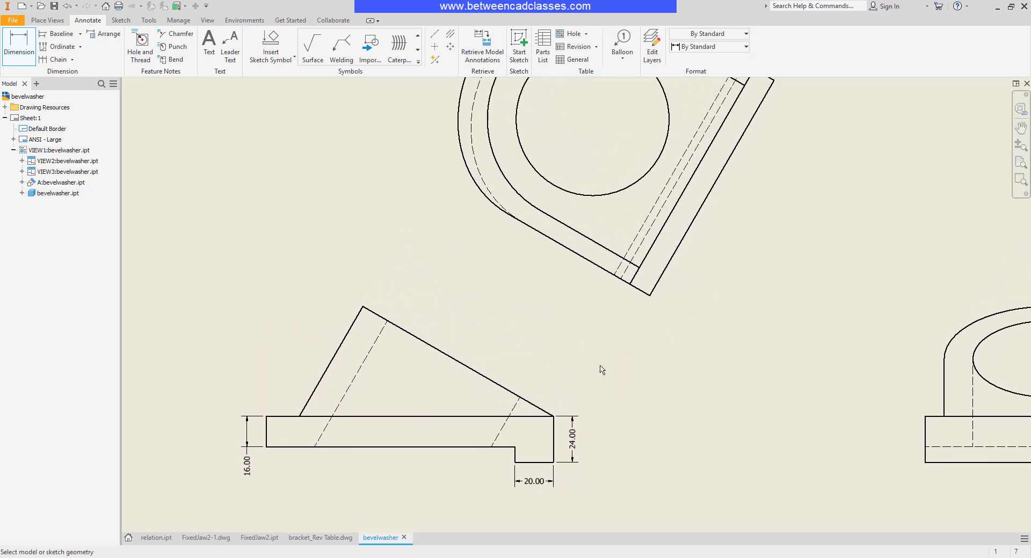
pyautogui.moveTo(446, 334)
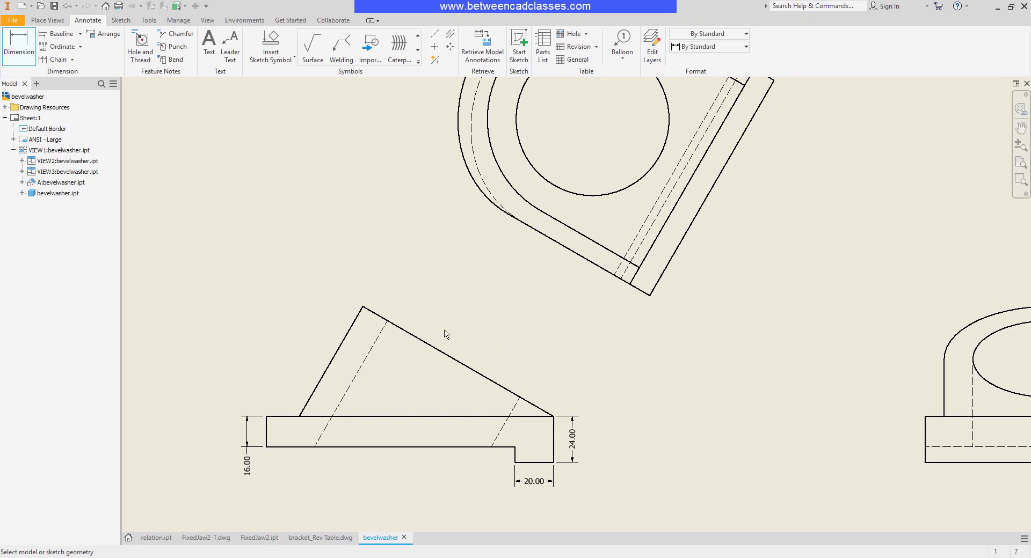
pyautogui.moveTo(518, 322)
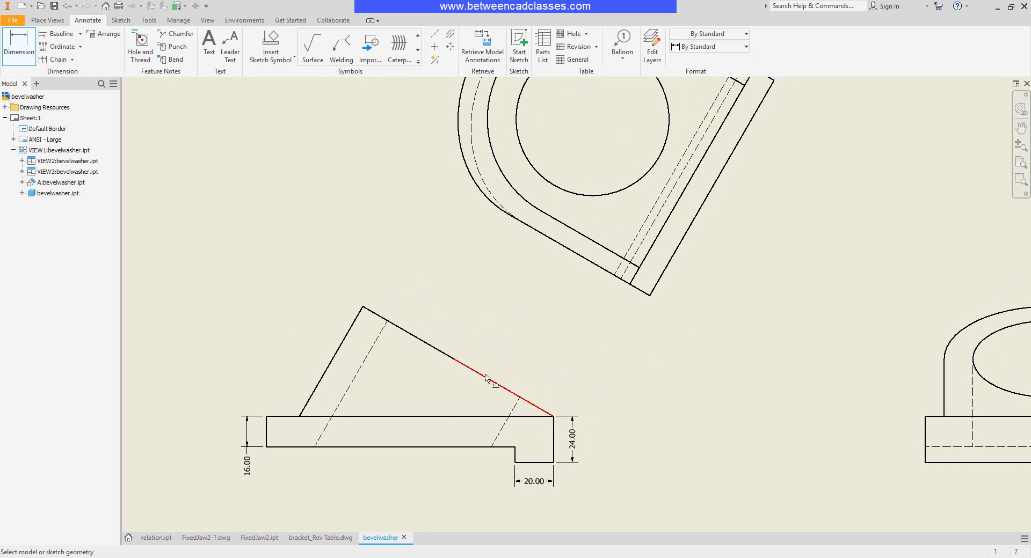
# - Dimension the sloped edge to its end point as an aligned 115.00
pyautogui.click(552, 418)
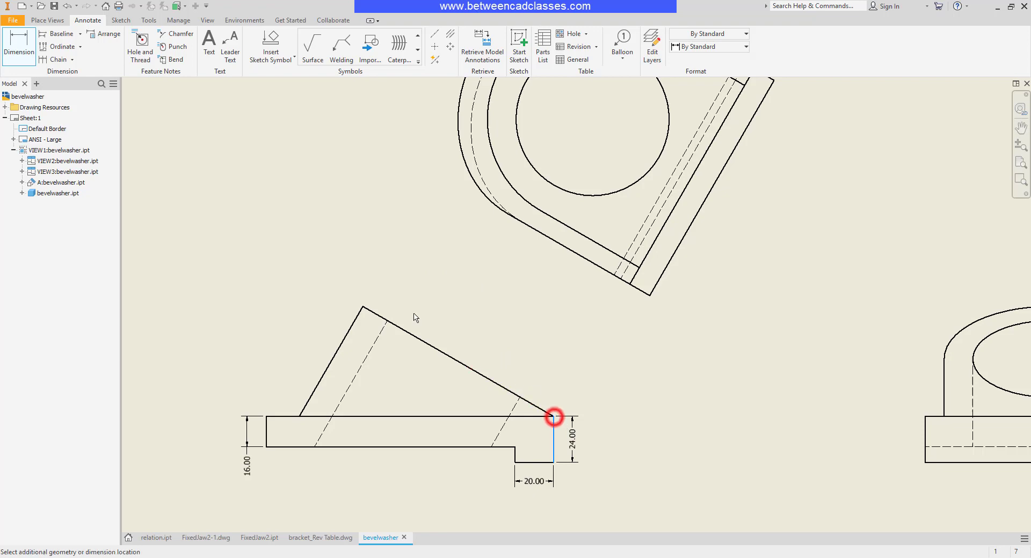
pyautogui.click(361, 311)
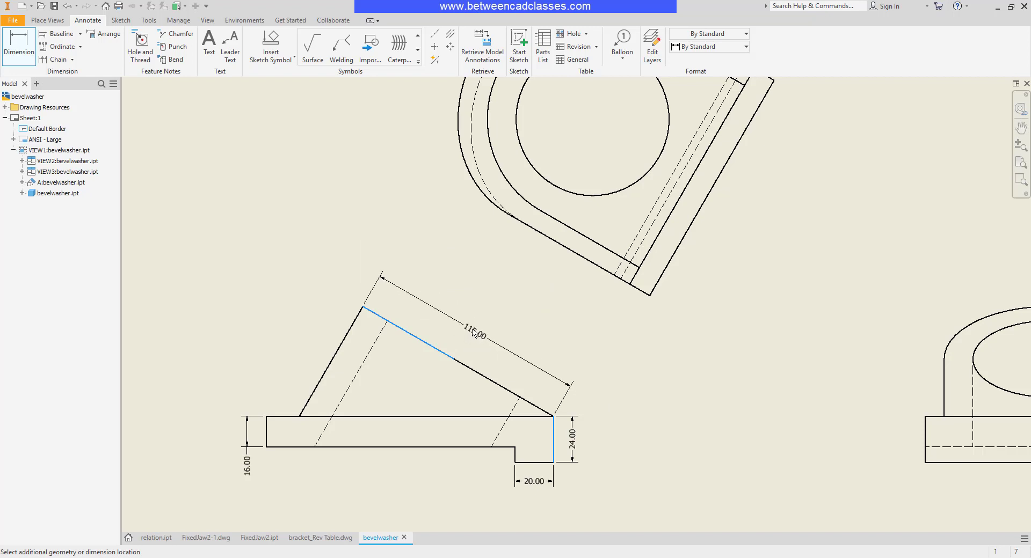
pyautogui.click(475, 327)
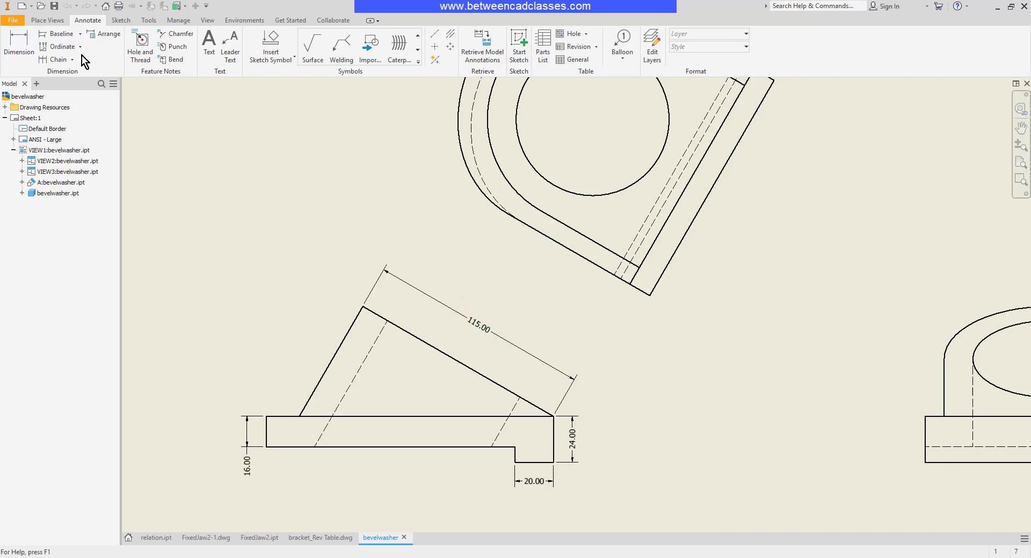
# - Place a 30.0° angular dimension between the sloped edge and the top base edge
pyautogui.click(19, 45)
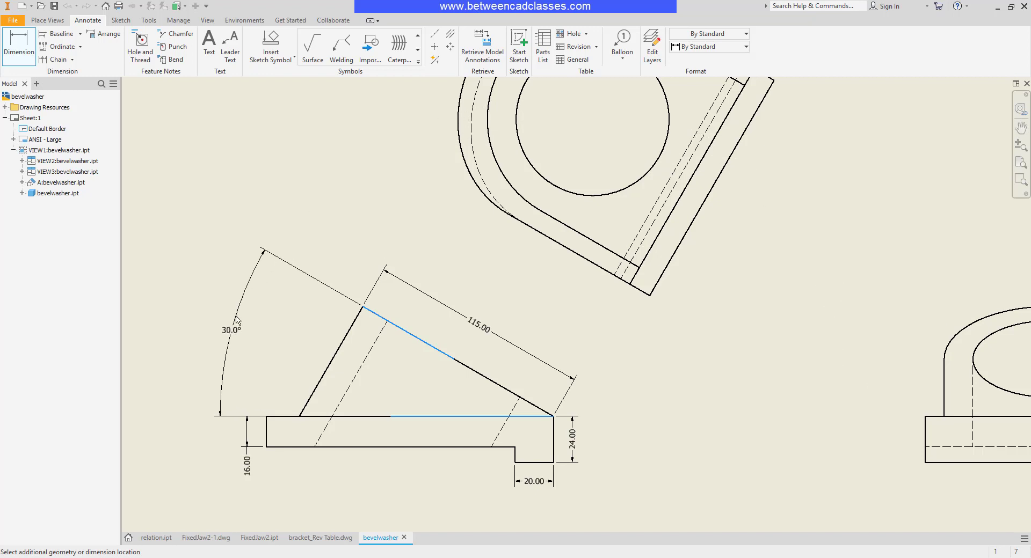
pyautogui.click(231, 328)
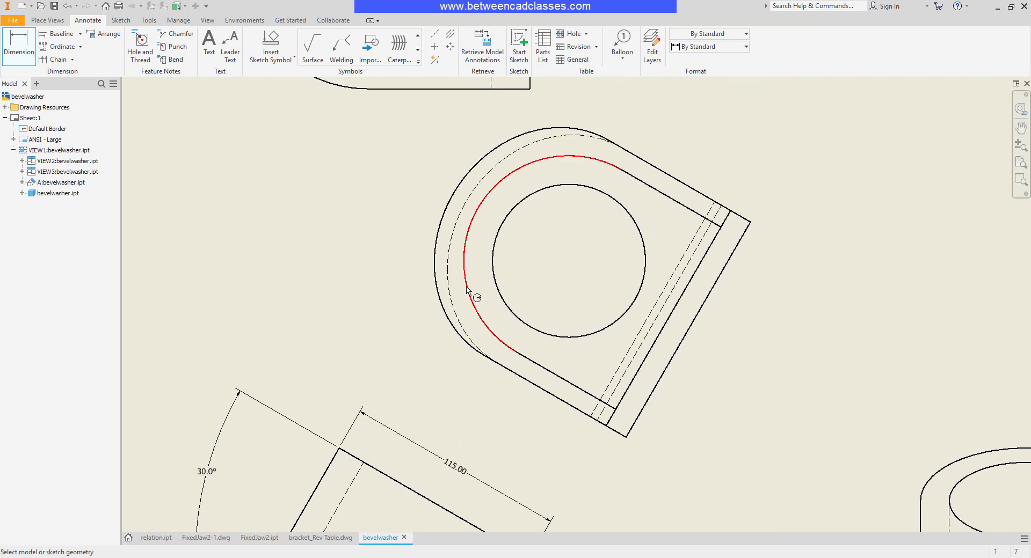
# - Dimension the outer arc as R55.00 and the hole as Ø80.00 and R40.00
pyautogui.click(468, 293)
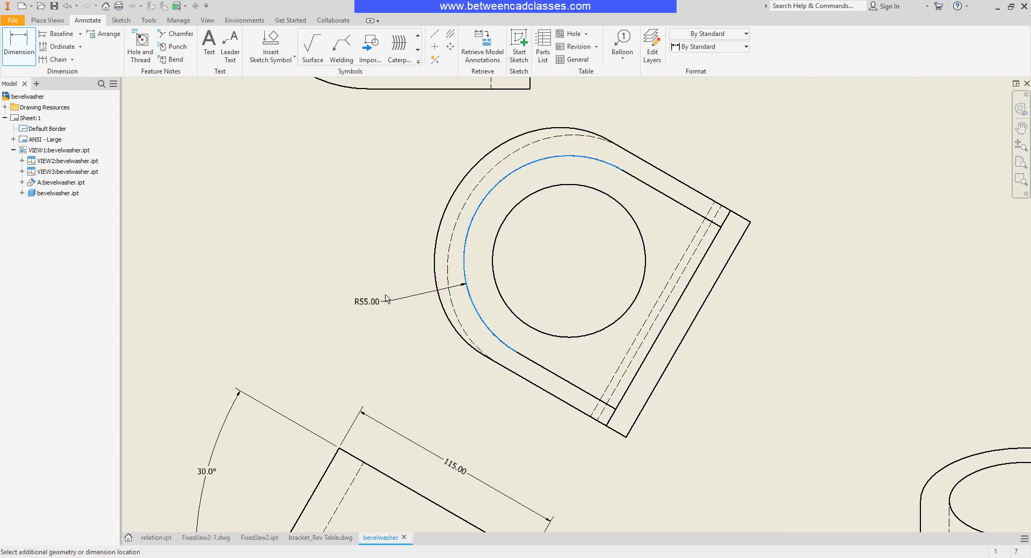
pyautogui.click(634, 219)
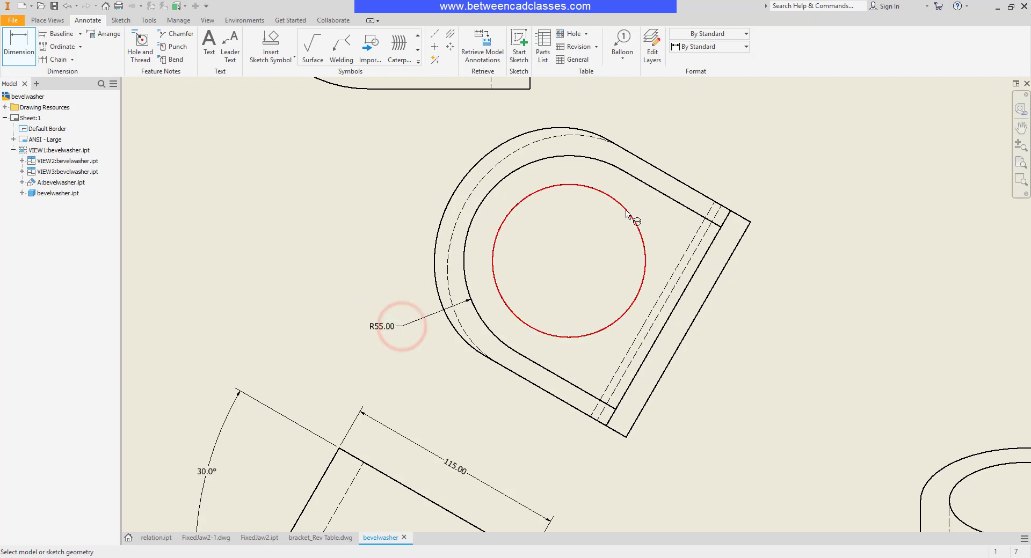
pyautogui.click(633, 219)
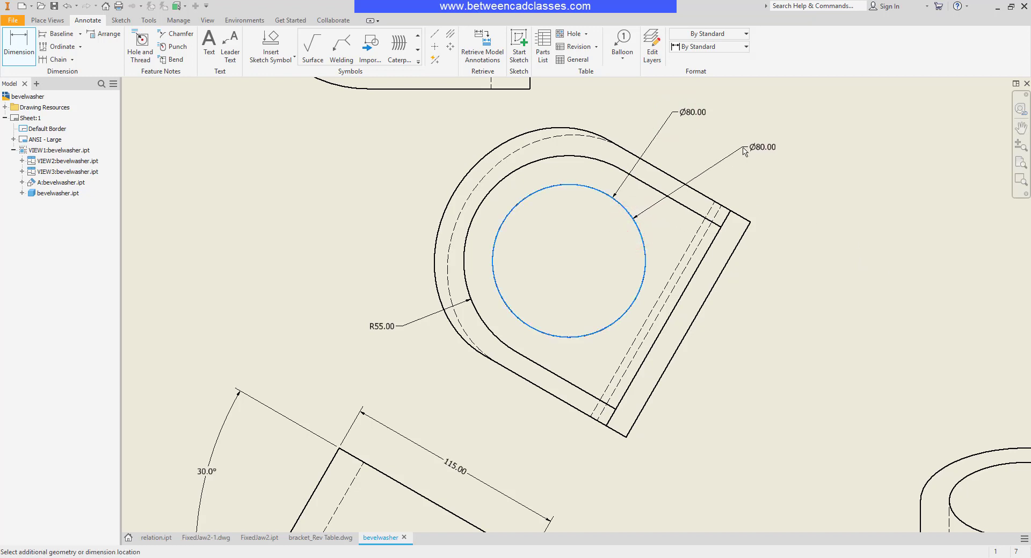
pyautogui.rightClick(744, 151)
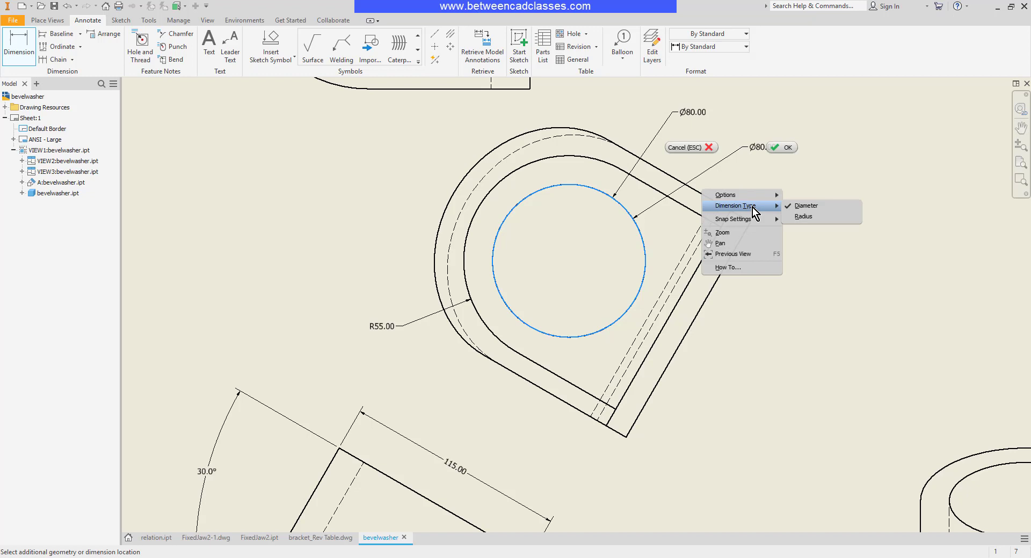
pyautogui.click(803, 216)
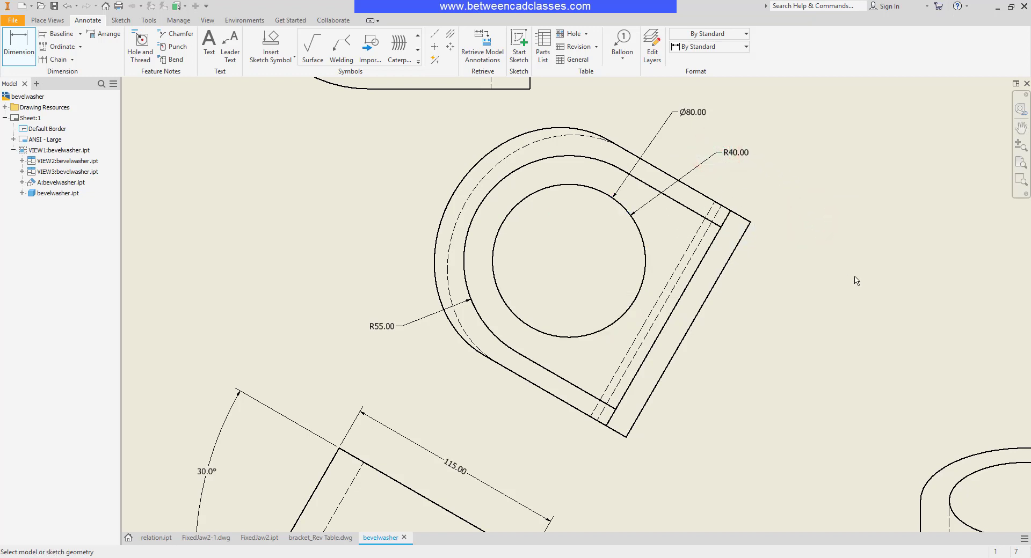
pyautogui.scroll(-3)
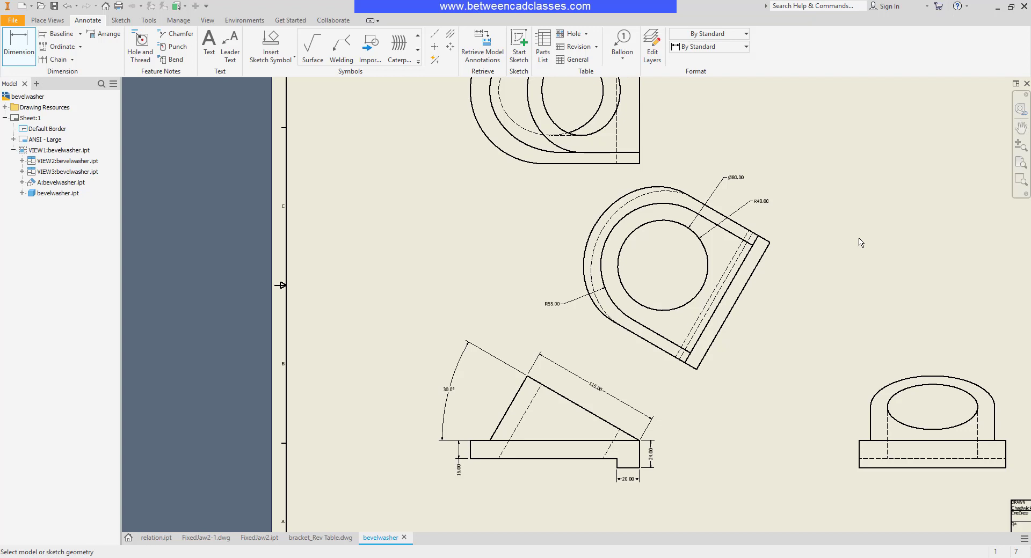
pyautogui.moveTo(414, 205)
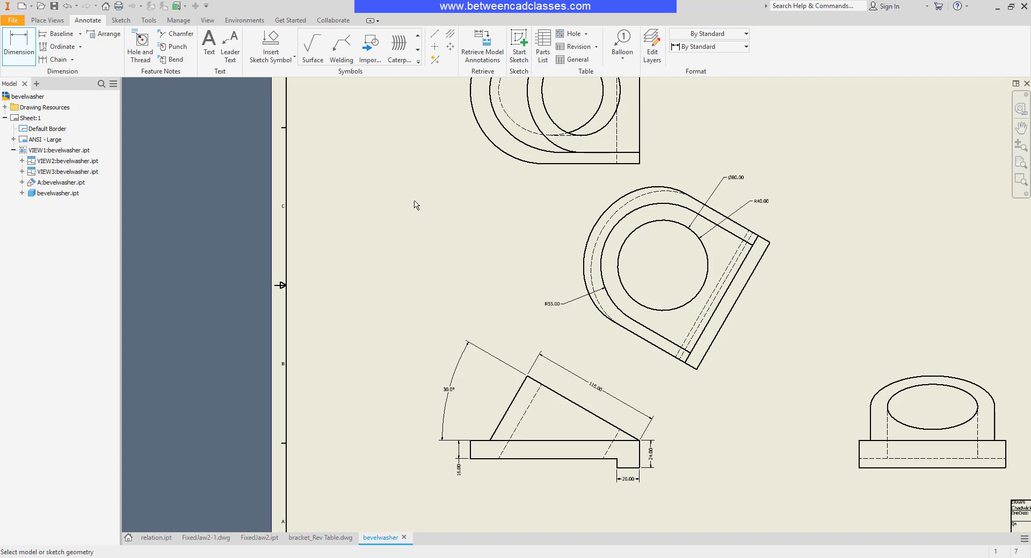